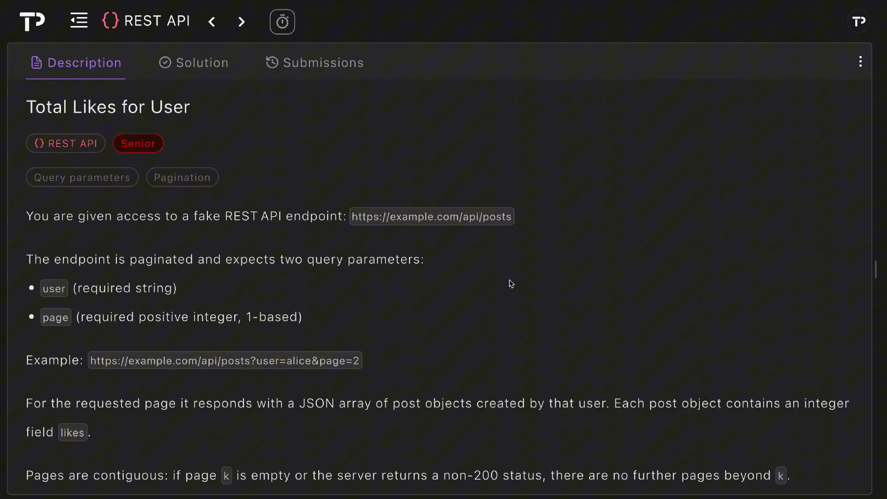
Step: Read through the problem statement and declare let total = 0 as the running sum
{"action": "scroll", "scroll_direction": "down", "scroll_amount": 3}
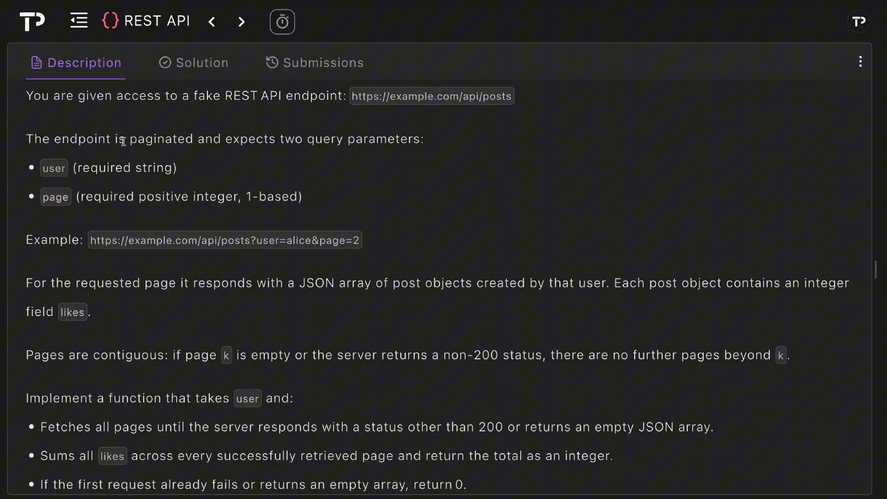
{"action": "mouse_move", "coordinate": [364, 157]}
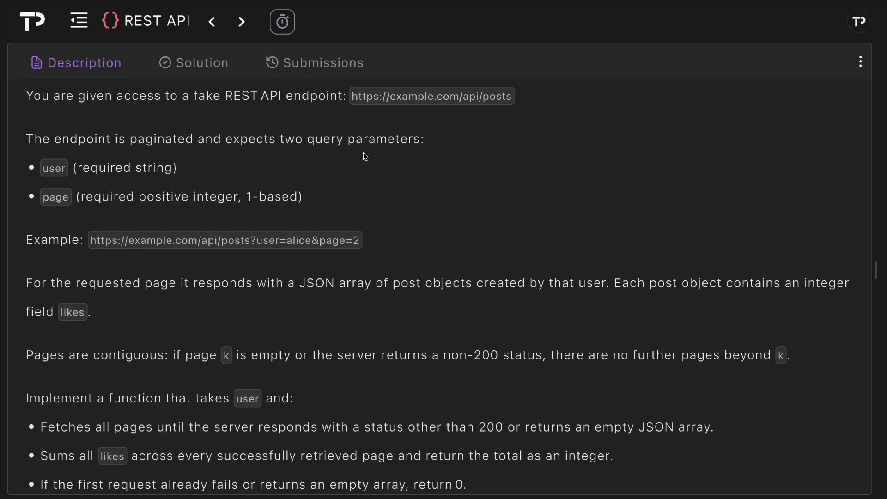
{"action": "mouse_move", "coordinate": [118, 183]}
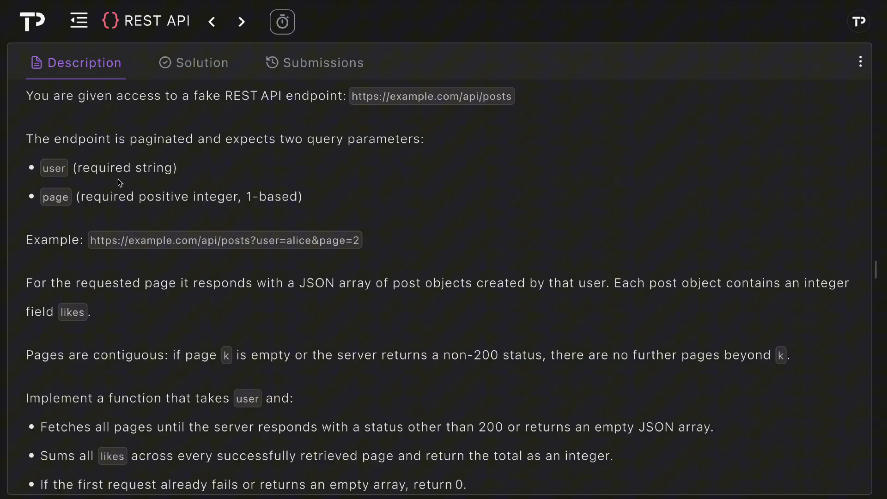
{"action": "mouse_move", "coordinate": [89, 211]}
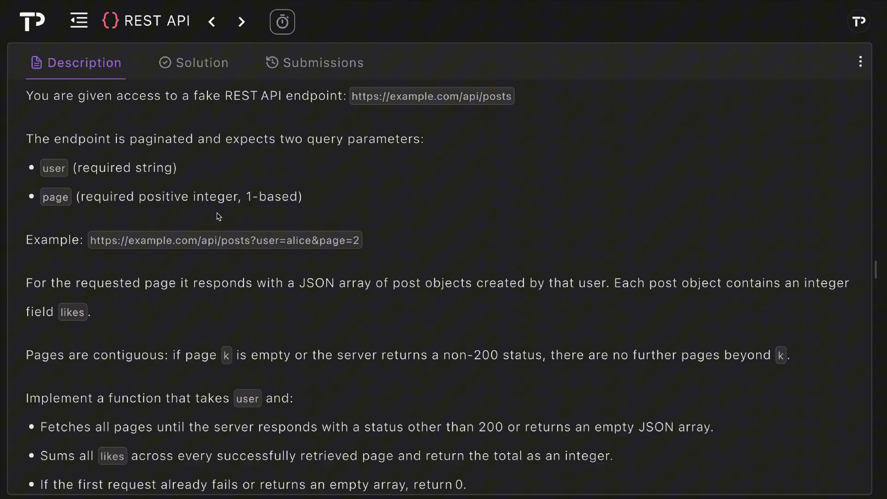
{"action": "mouse_move", "coordinate": [76, 246]}
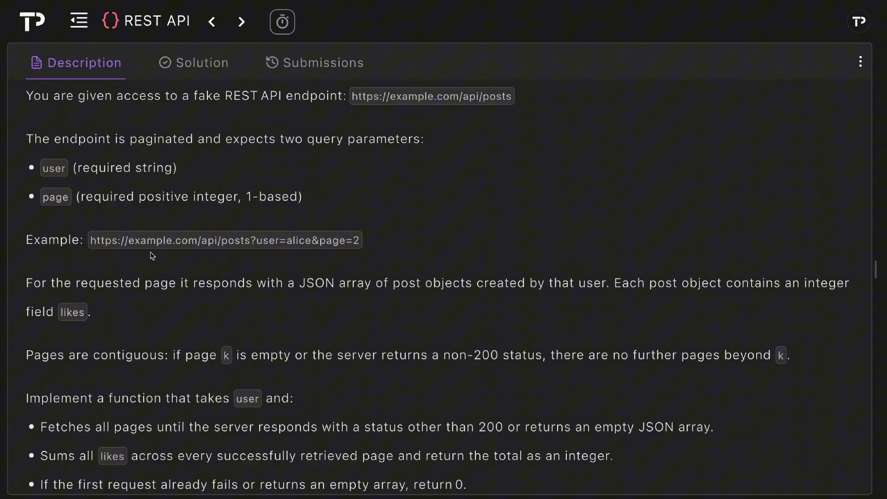
{"action": "mouse_move", "coordinate": [263, 251]}
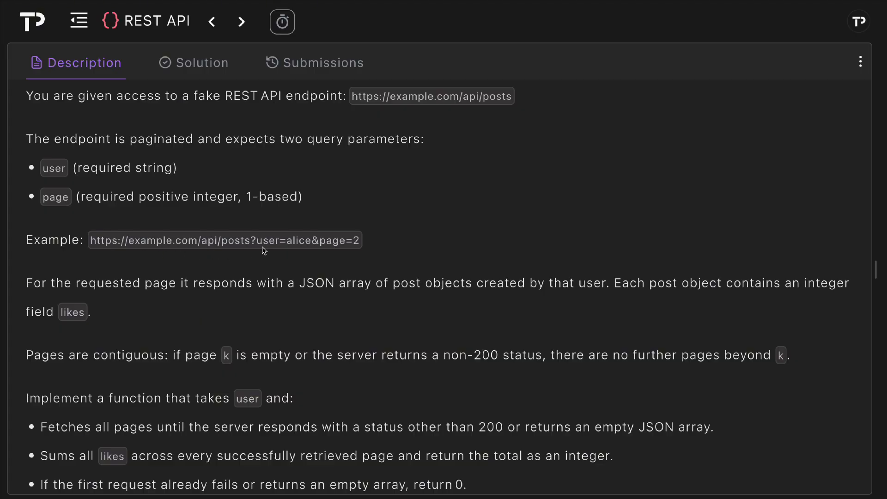
{"action": "mouse_move", "coordinate": [364, 255]}
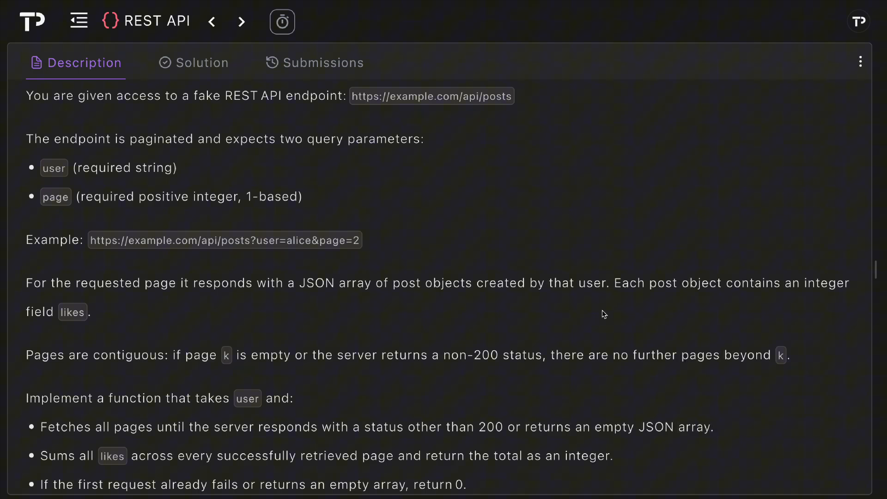
{"action": "scroll", "scroll_direction": "down", "scroll_amount": 3}
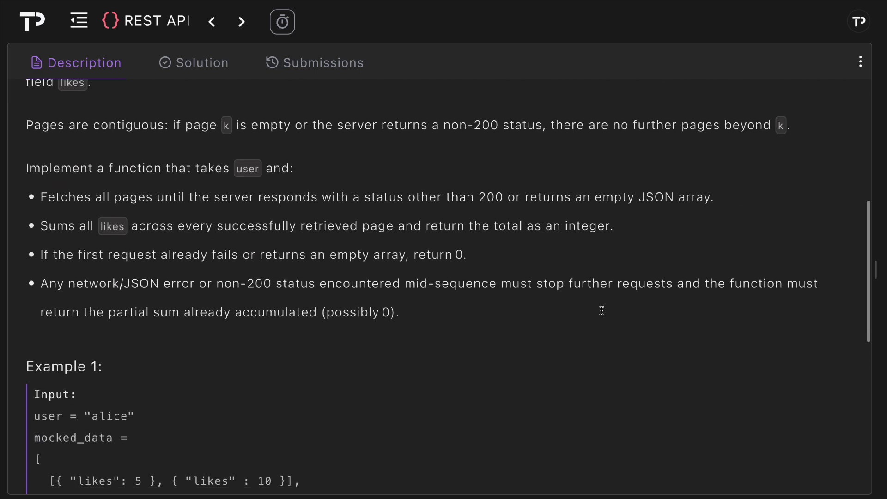
{"action": "mouse_move", "coordinate": [297, 141]}
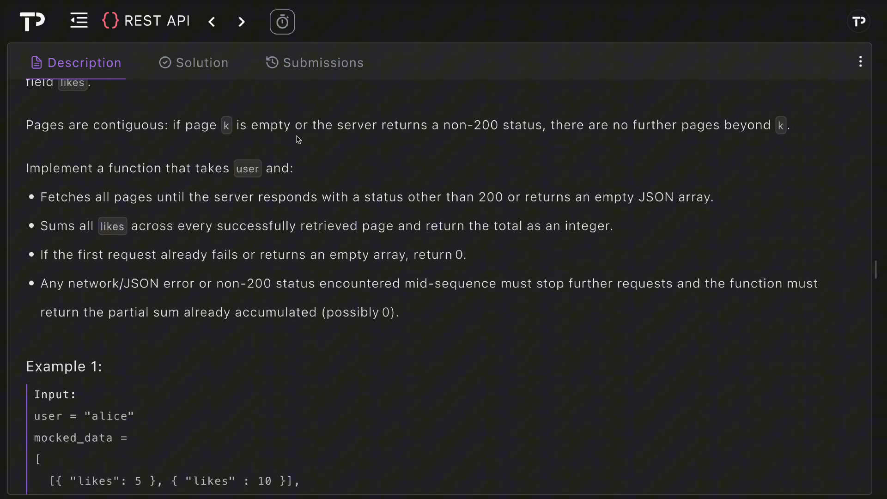
{"action": "mouse_move", "coordinate": [507, 140]}
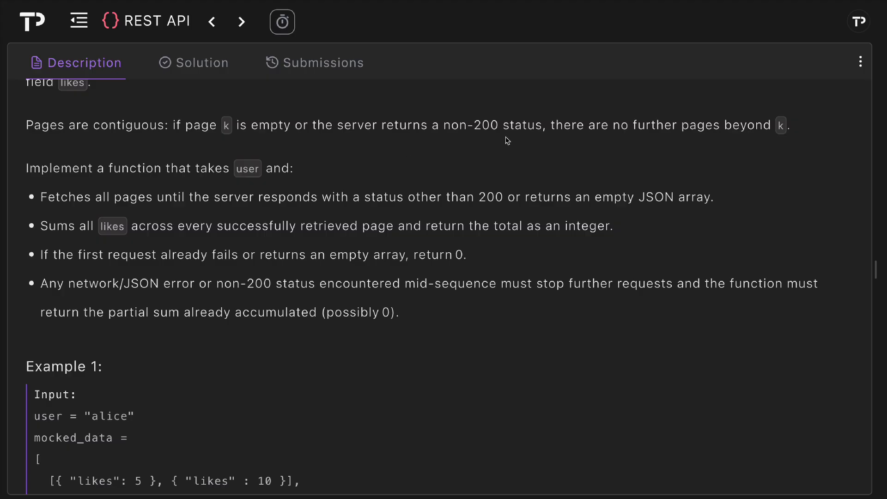
{"action": "mouse_move", "coordinate": [712, 144]}
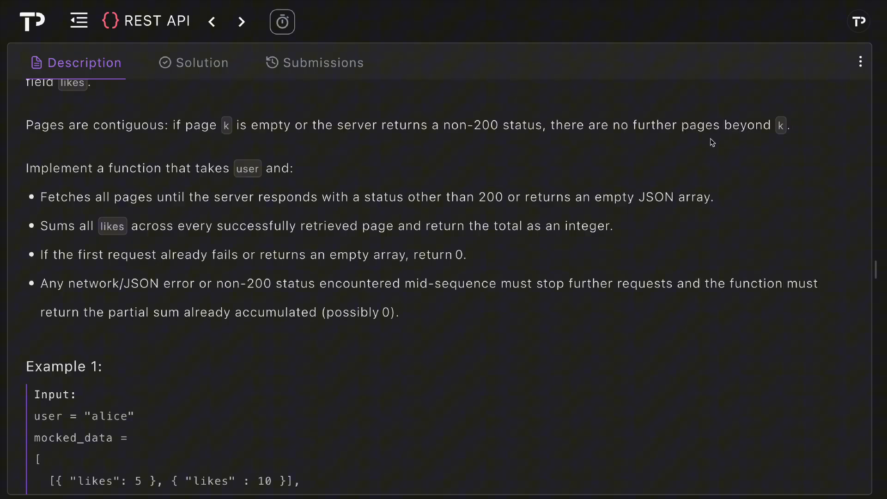
{"action": "scroll", "scroll_direction": "down", "scroll_amount": 3}
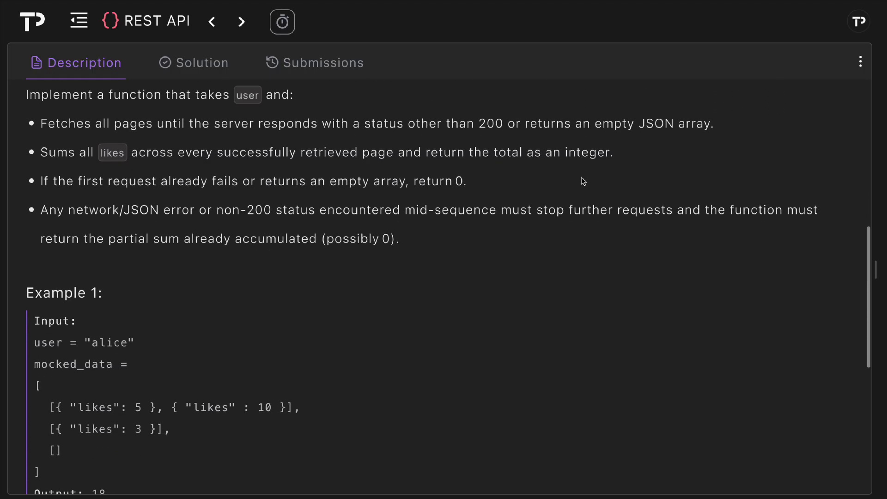
{"action": "mouse_move", "coordinate": [257, 109]}
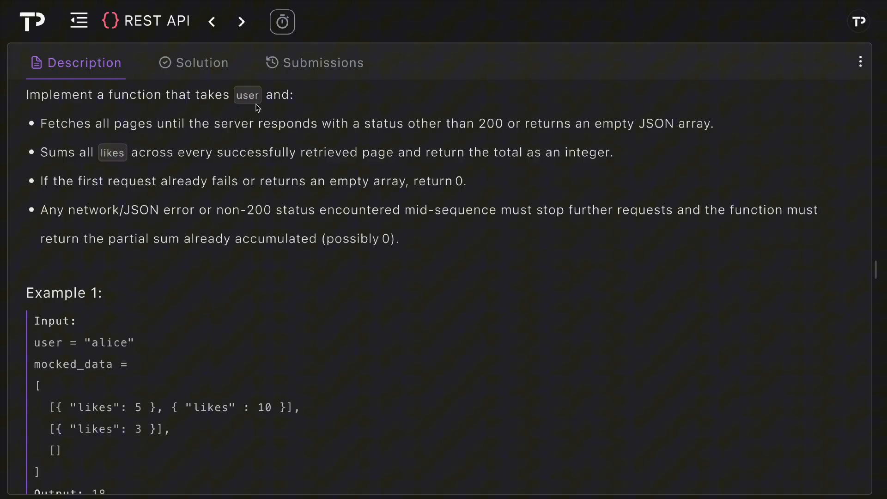
{"action": "mouse_move", "coordinate": [244, 143]}
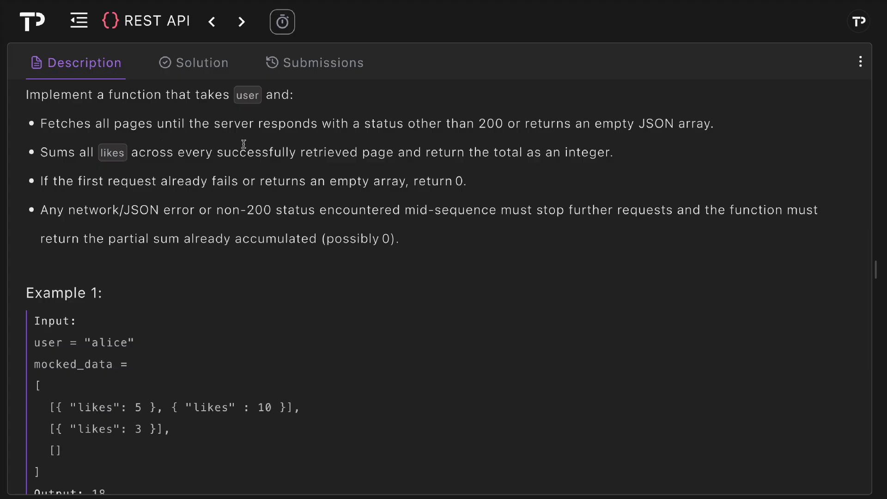
{"action": "mouse_move", "coordinate": [521, 138]}
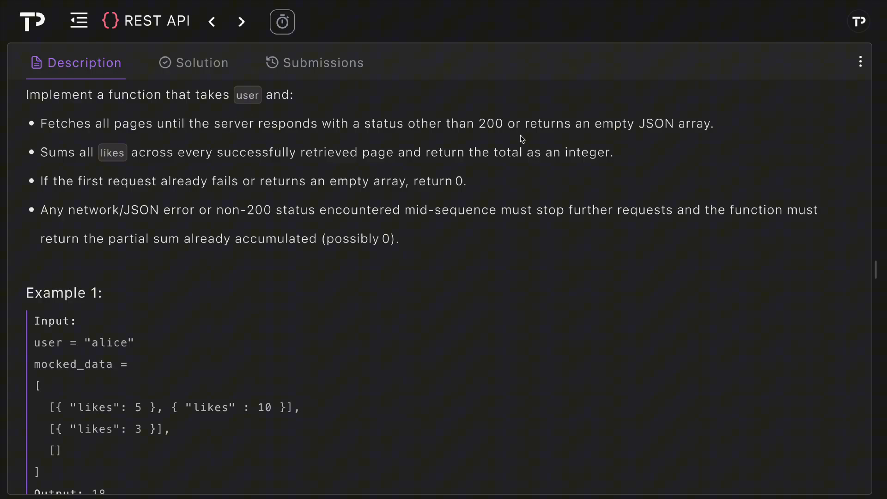
{"action": "mouse_move", "coordinate": [687, 139]}
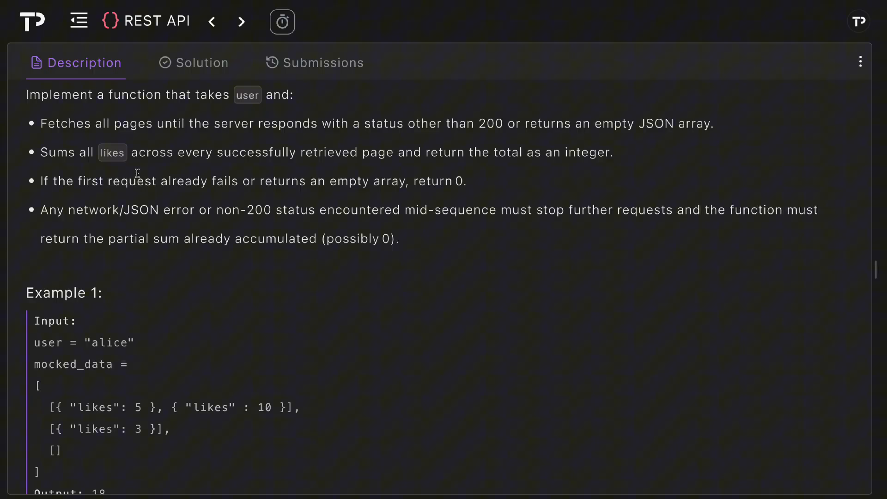
{"action": "mouse_move", "coordinate": [435, 169]}
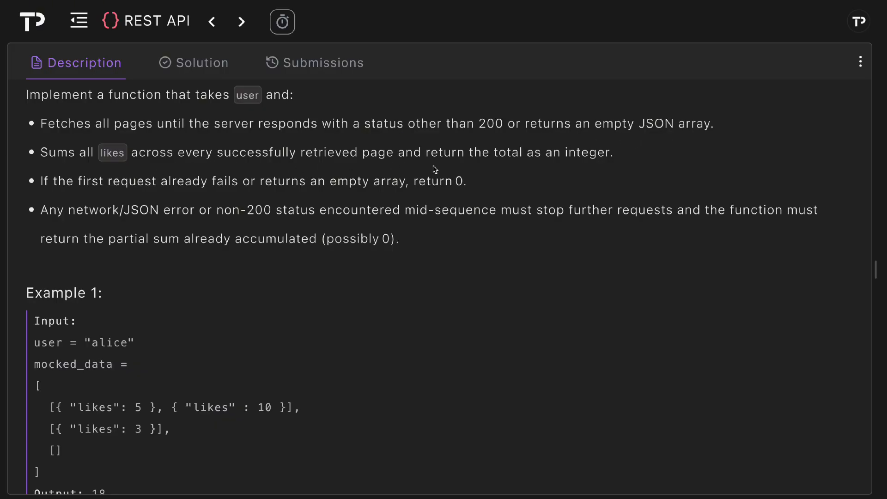
{"action": "mouse_move", "coordinate": [578, 173]}
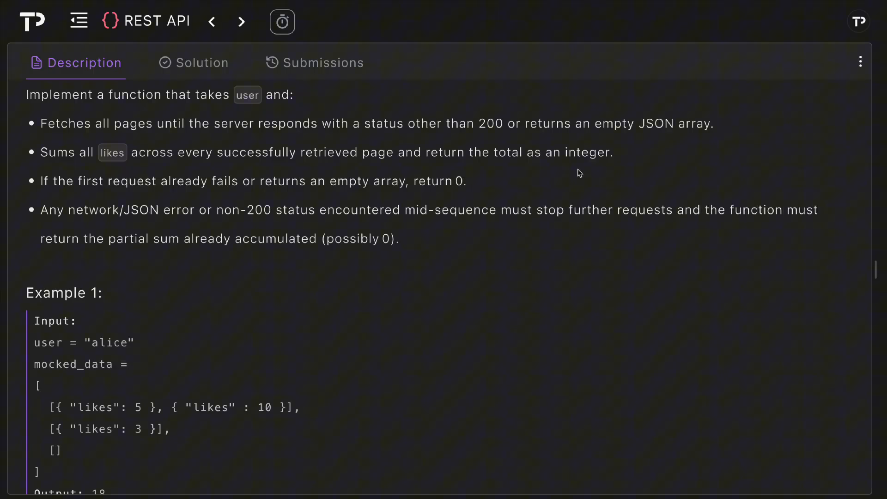
{"action": "mouse_move", "coordinate": [278, 194]}
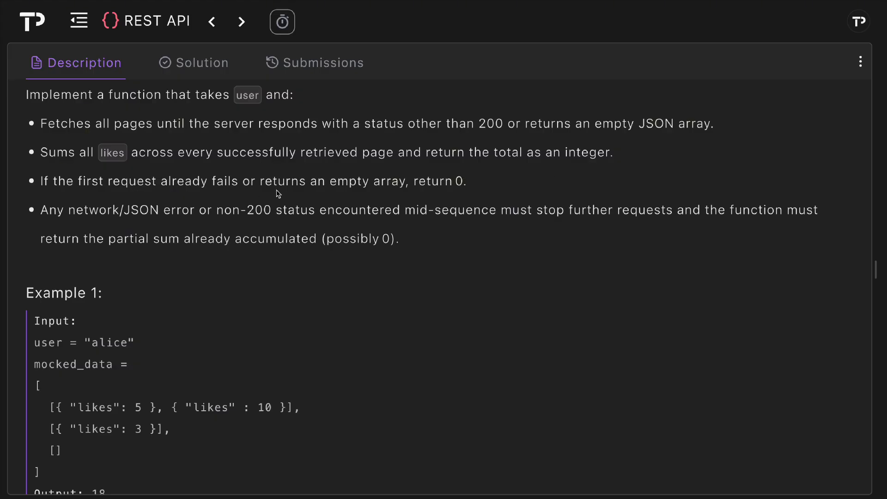
{"action": "mouse_move", "coordinate": [440, 198]}
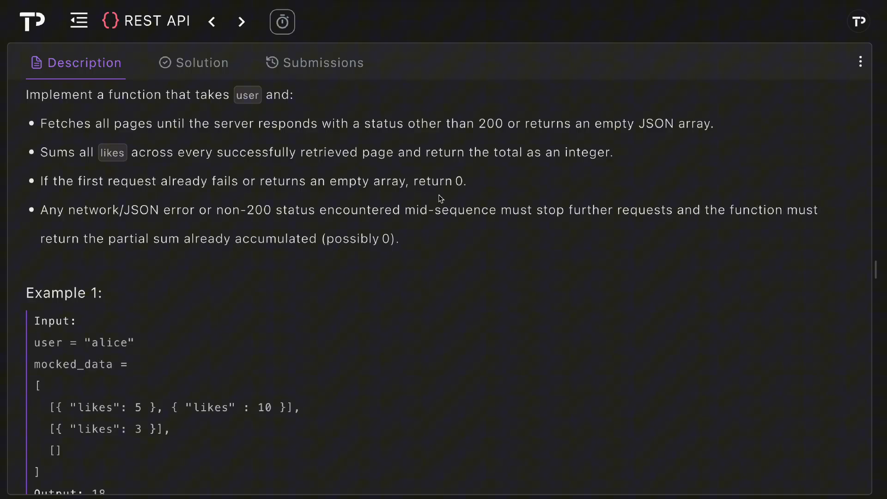
{"action": "mouse_move", "coordinate": [232, 227]}
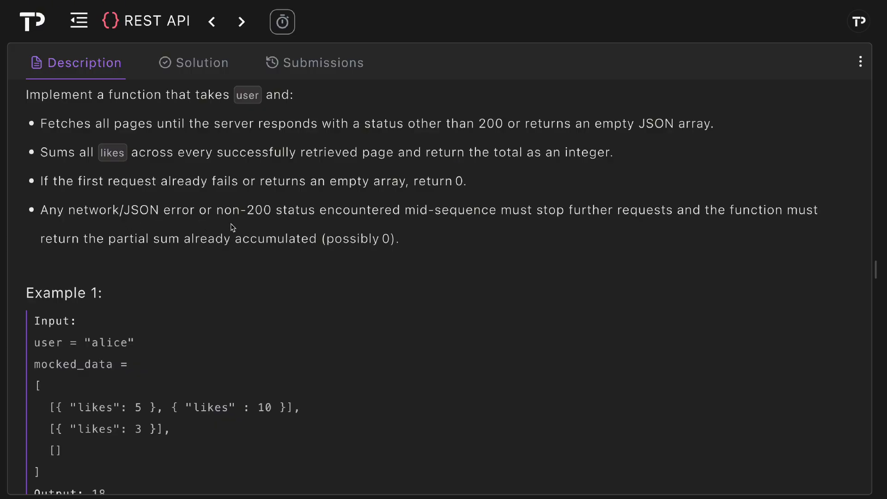
{"action": "mouse_move", "coordinate": [429, 226]}
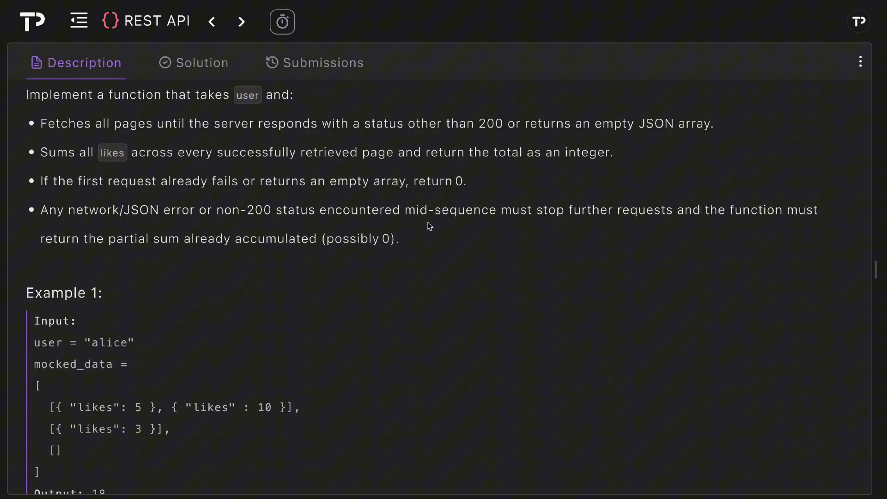
{"action": "mouse_move", "coordinate": [644, 228]}
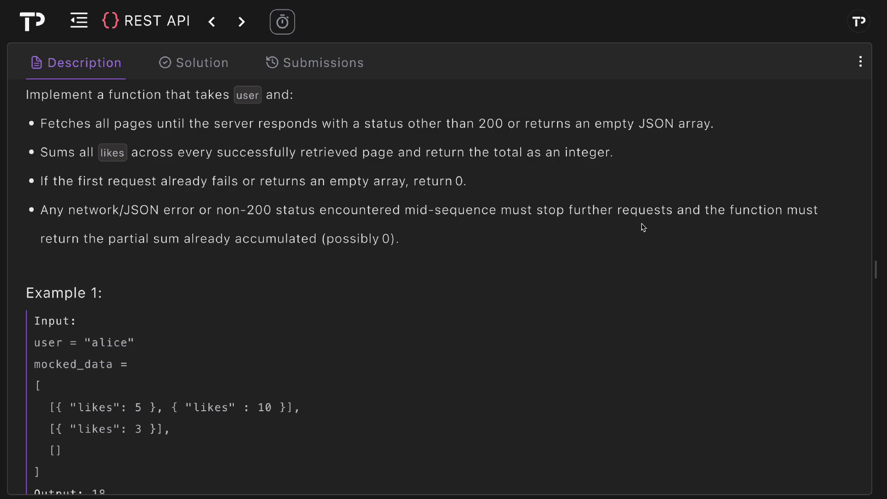
{"action": "mouse_move", "coordinate": [191, 261]}
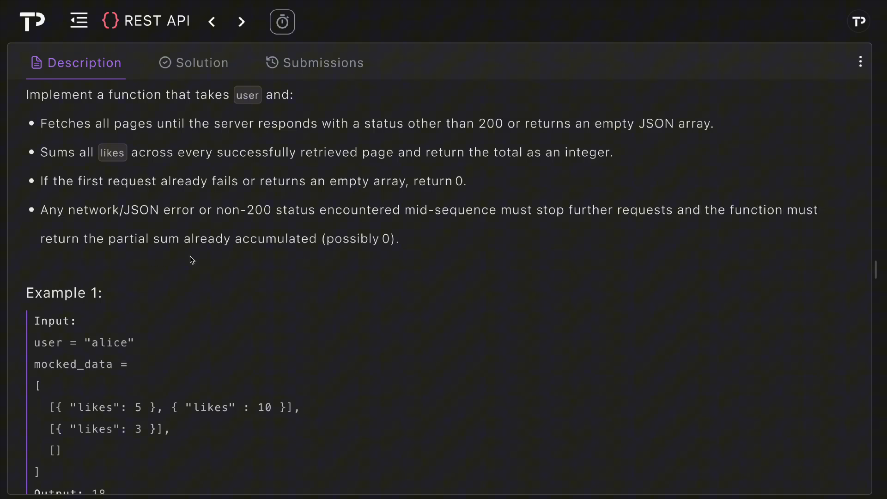
{"action": "mouse_move", "coordinate": [333, 265]}
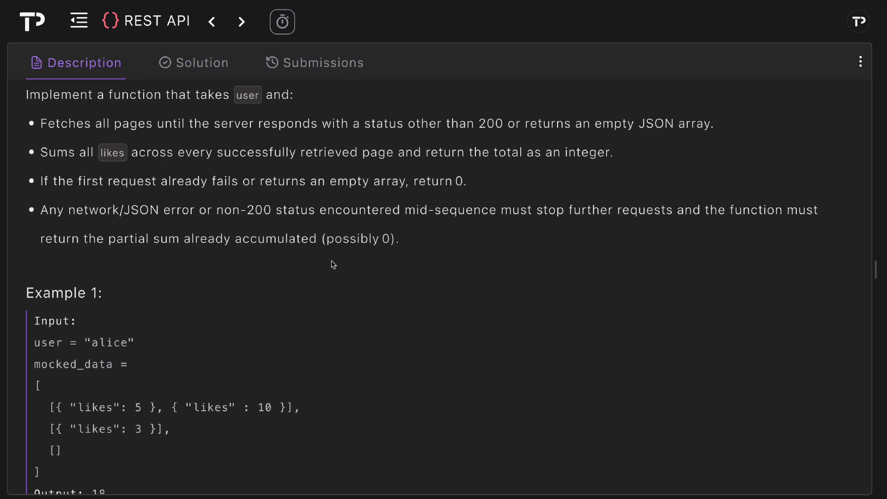
{"action": "scroll", "scroll_direction": "down", "scroll_amount": 3}
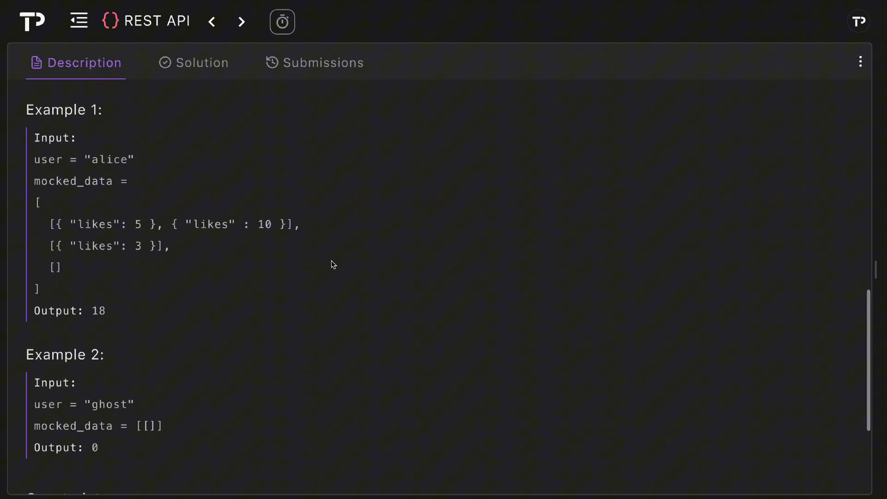
{"action": "scroll", "scroll_direction": "down", "scroll_amount": 3}
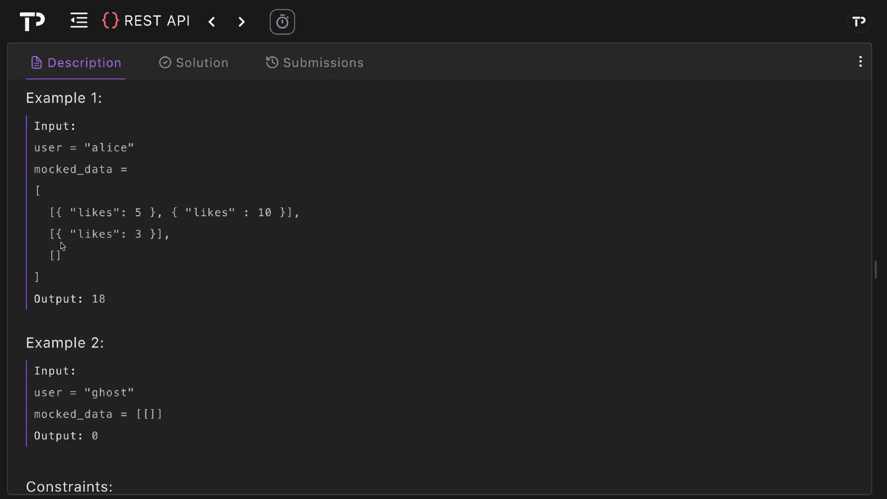
{"action": "mouse_move", "coordinate": [83, 264]}
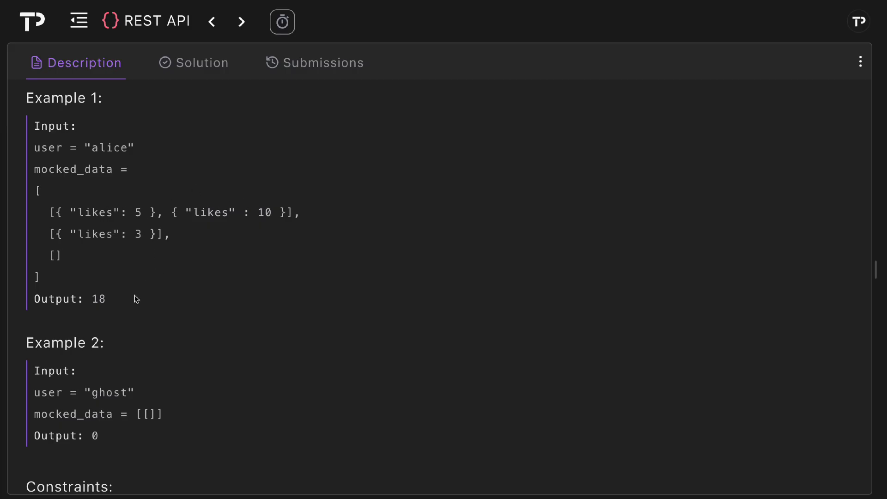
{"action": "scroll", "scroll_direction": "down", "scroll_amount": 3}
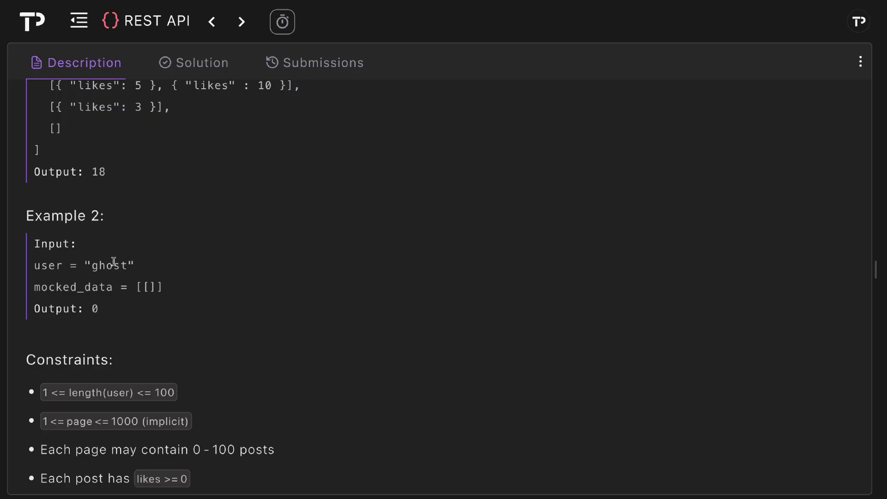
{"action": "mouse_move", "coordinate": [144, 287]}
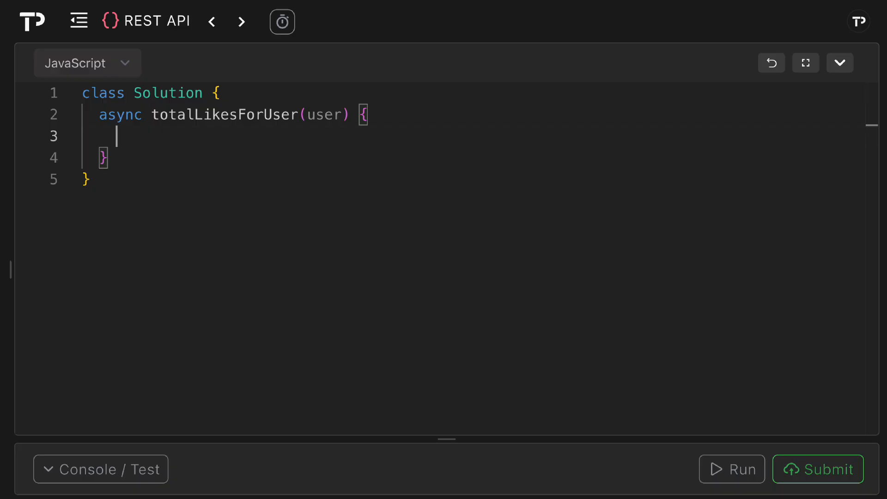
{"action": "type", "text": "let"}
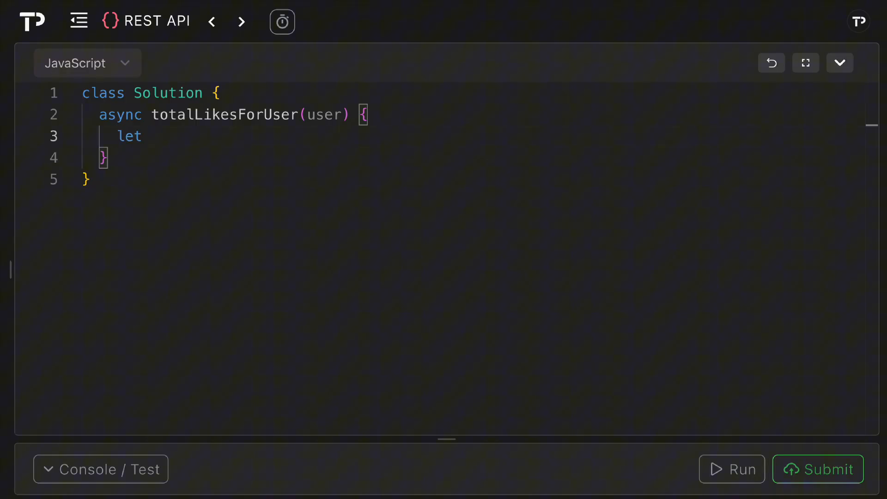
{"action": "type", "text": "total = 0"}
{"action": "type", "text": "for"}
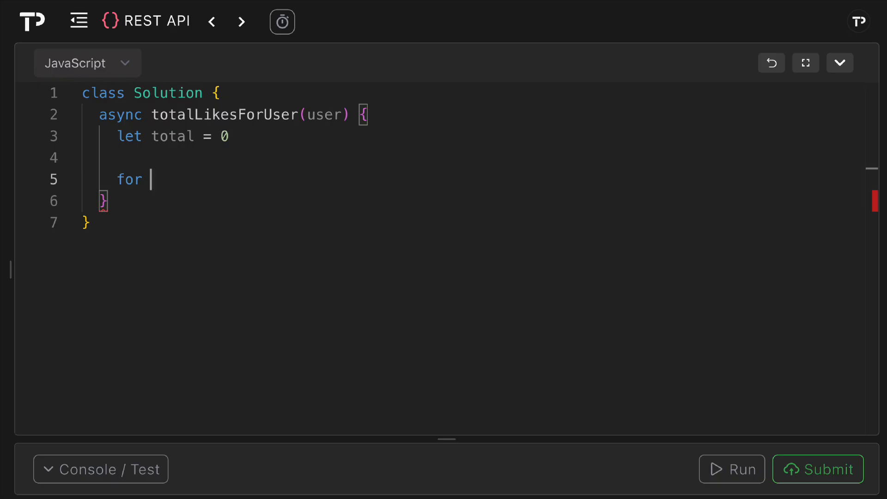
Step: Write an open-ended for loop from page = 1 with page++, containing a try whose catch breaks
{"action": "type", "text": "(let page"}
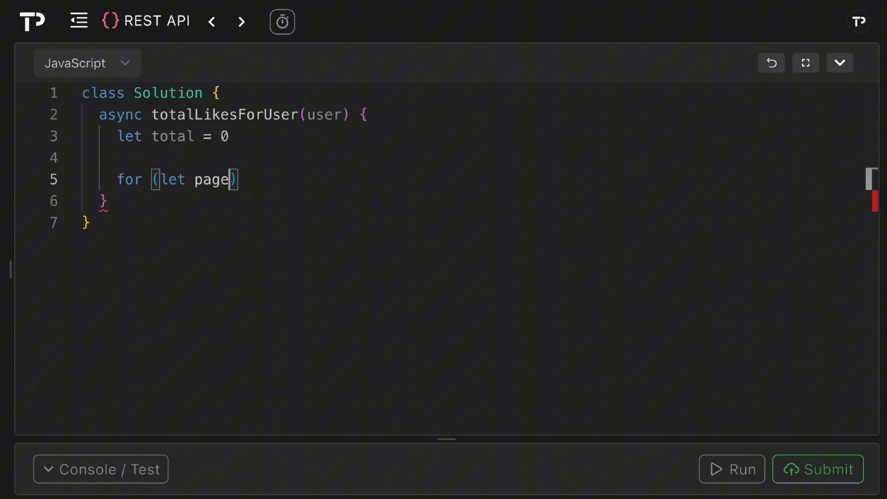
{"action": "type", "text": "= 1;"}
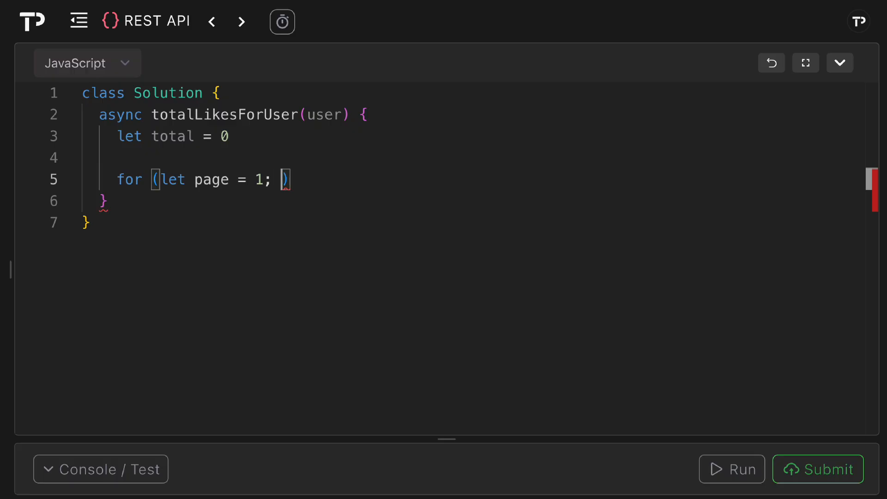
{"action": "type", "text": ";"}
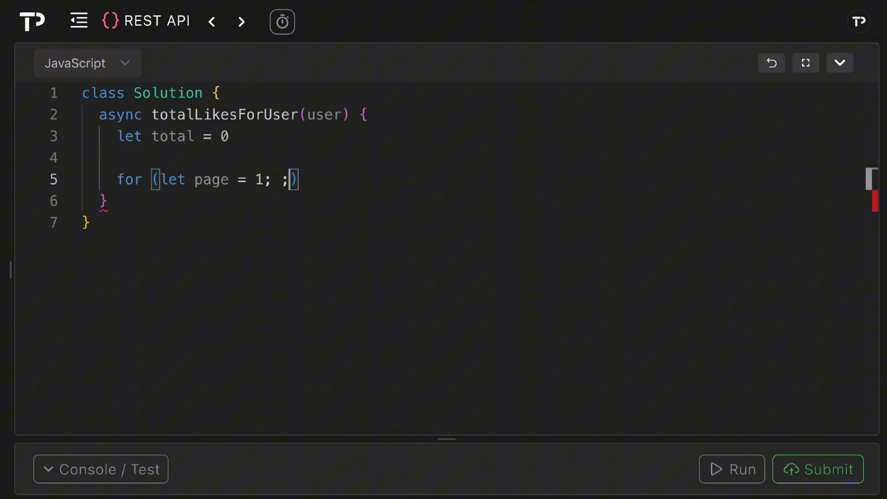
{"action": "type", "text": "\"; \""}
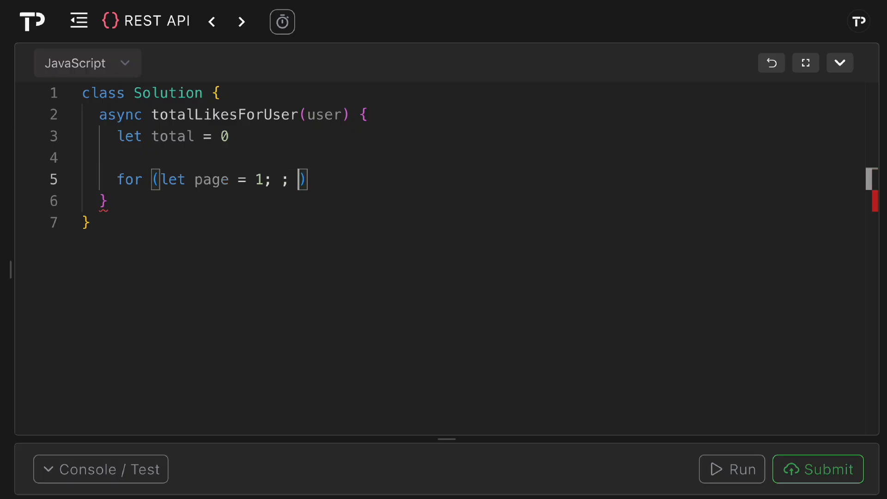
{"action": "type", "text": "page +"}
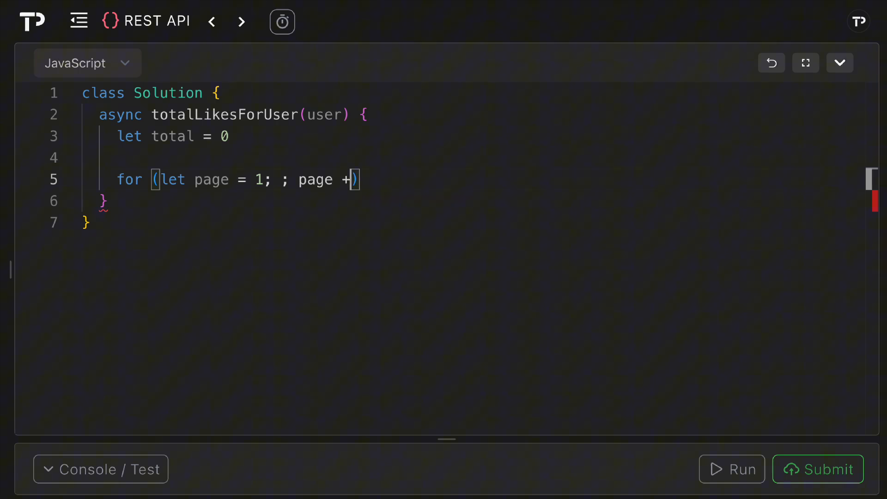
{"action": "type", "text": "+ ) {"}
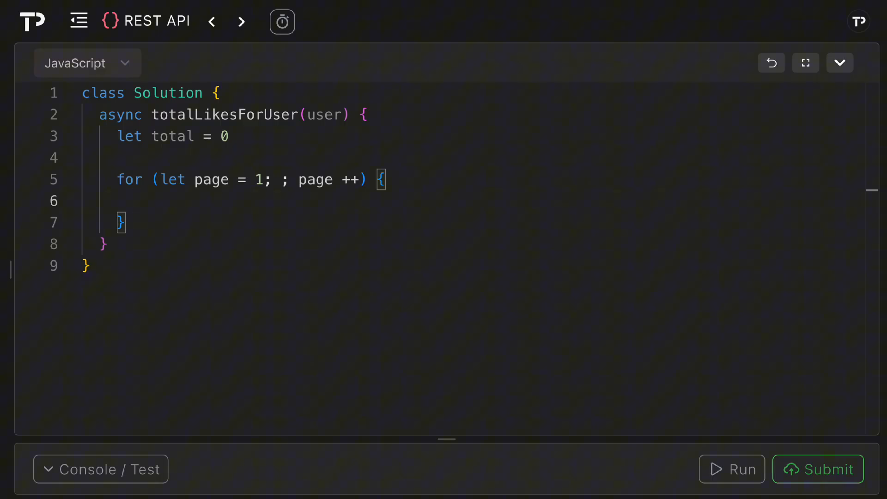
{"action": "type", "text": "try {"}
{"action": "type", "text": "} catch (e"}
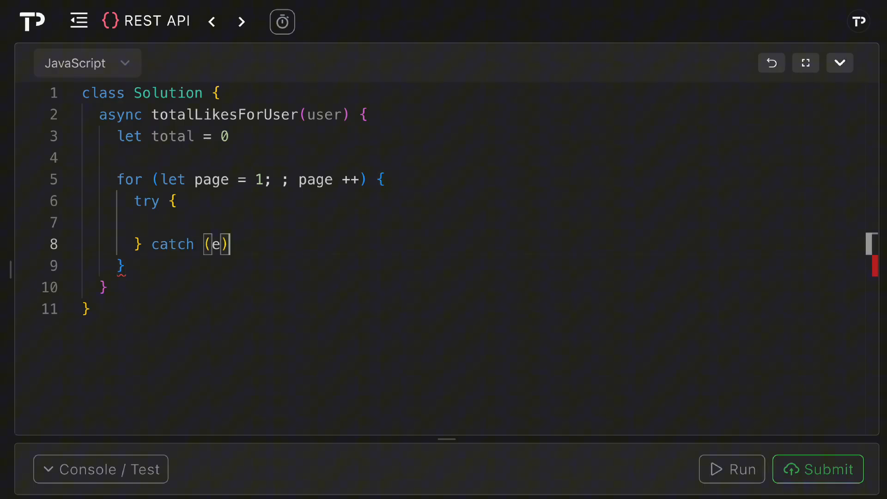
{"action": "type", "text": "{ break"}
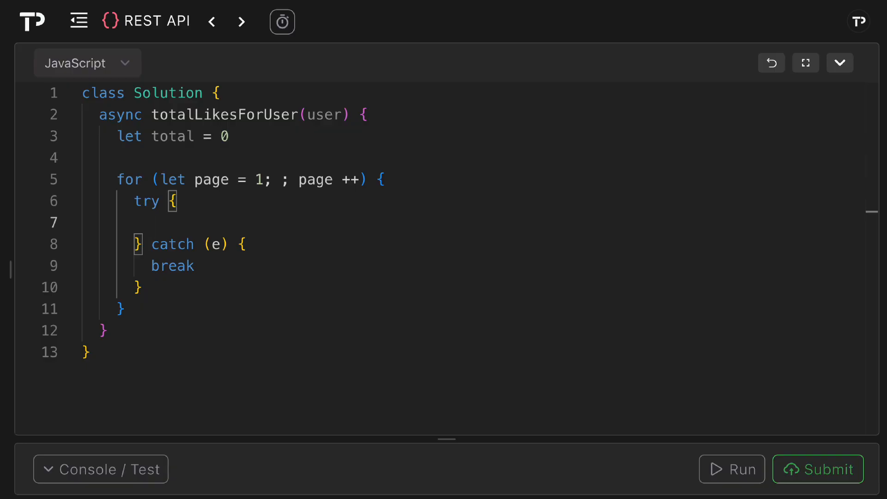
Step: Inside the try, build the posts URL with the encoded user and page and await fetch on it
{"action": "type", "text": "const url = `https://example.com/api/posts"}
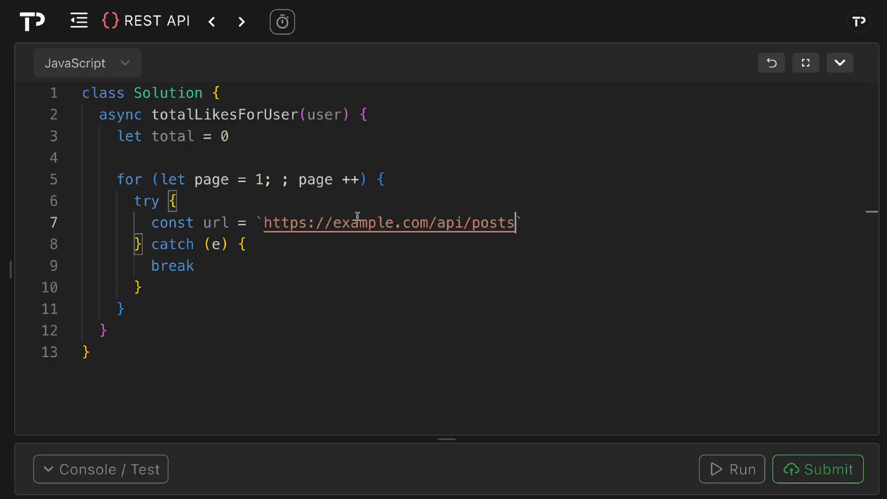
{"action": "mouse_move", "coordinate": [525, 264]}
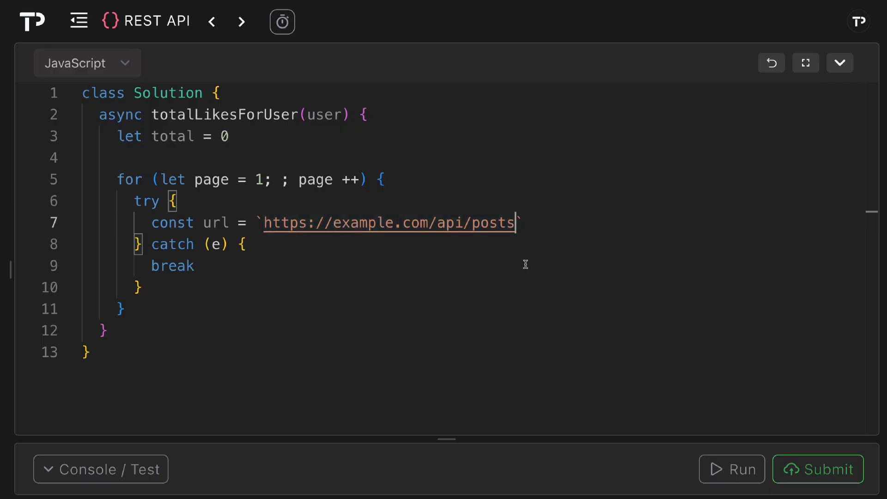
{"action": "mouse_move", "coordinate": [547, 256]}
{"action": "type", "text": "?user=${encodeURIComponent(user)}&page=${page}"}
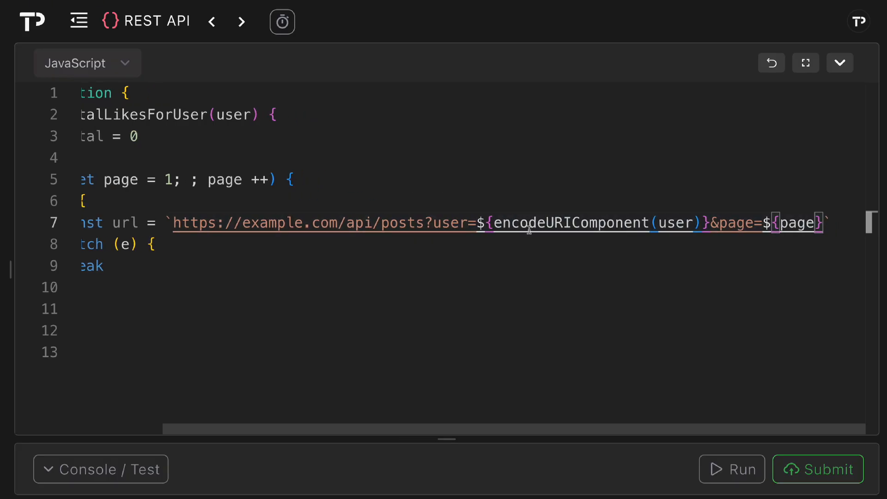
{"action": "mouse_move", "coordinate": [593, 238]}
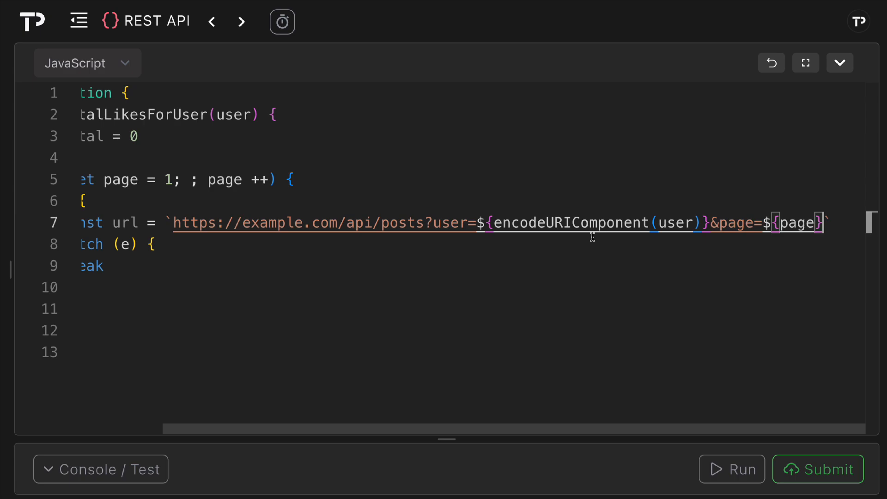
{"action": "mouse_move", "coordinate": [735, 251]}
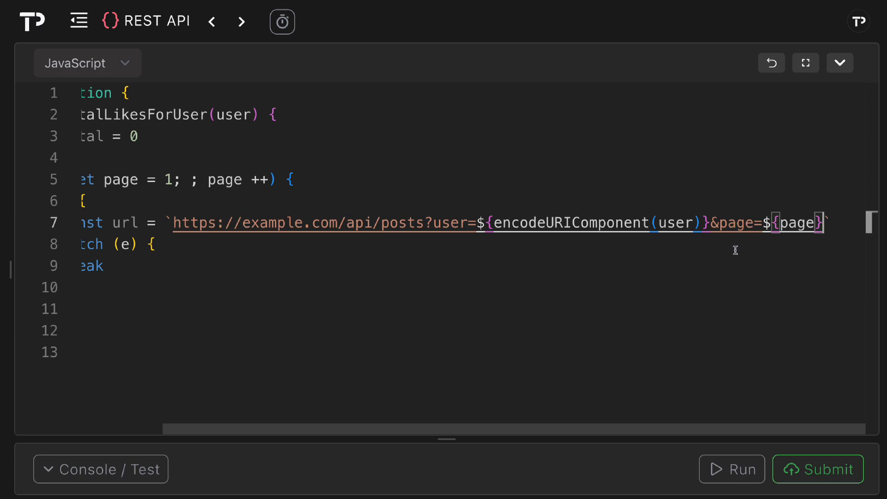
{"action": "scroll", "scroll_direction": "left", "scroll_amount": 3}
{"action": "type", "text": "const response = await fetch(url)"}
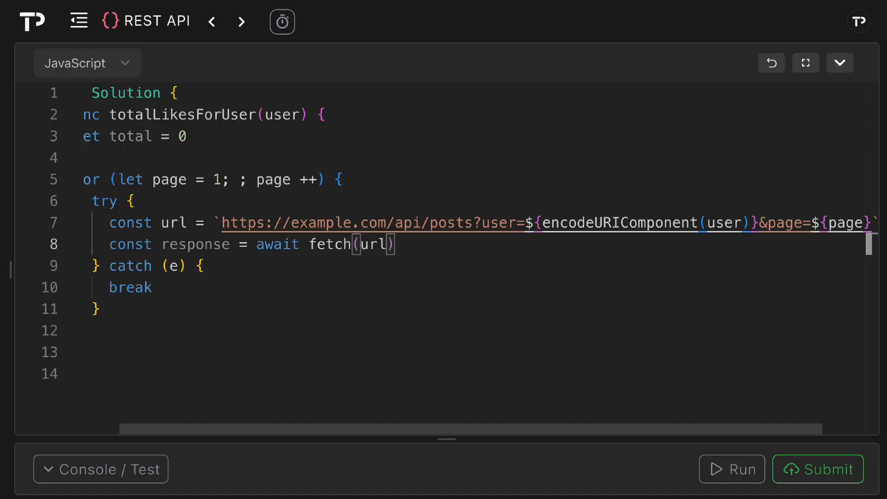
Step: Break when response.status === 200, then parse the body into const data = await response.json()
{"action": "key", "text": "Enter"}
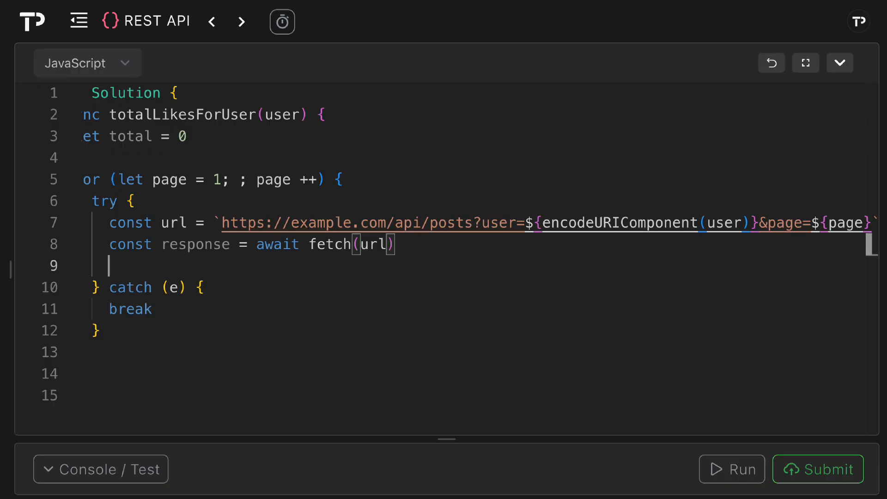
{"action": "type", "text": "if (re)"}
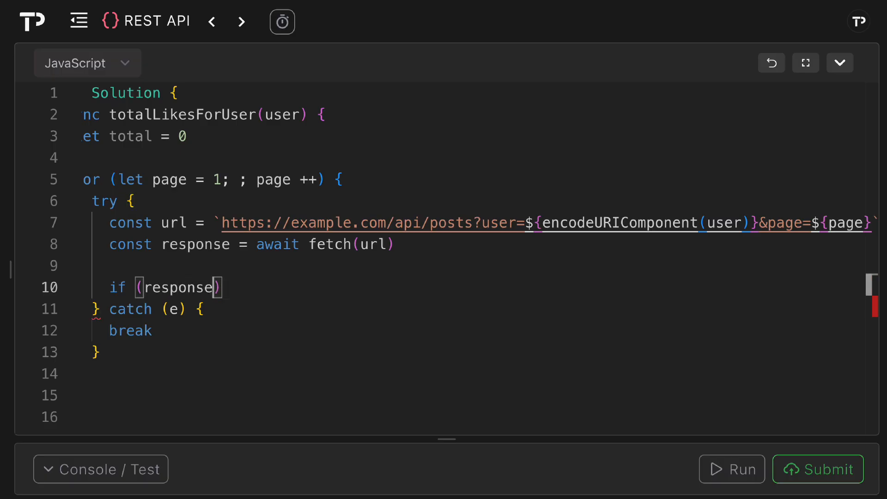
{"action": "type", "text": ".status === 200"}
{"action": "type", "text": "break"}
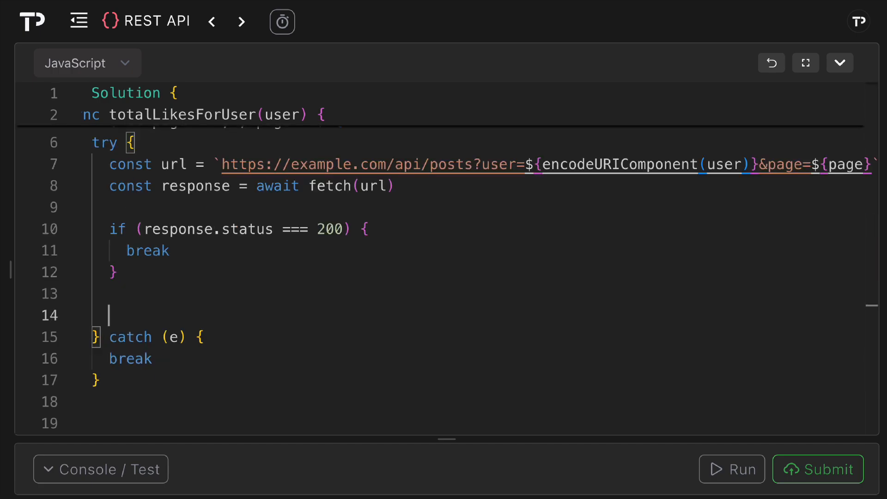
{"action": "type", "text": "const data = await"}
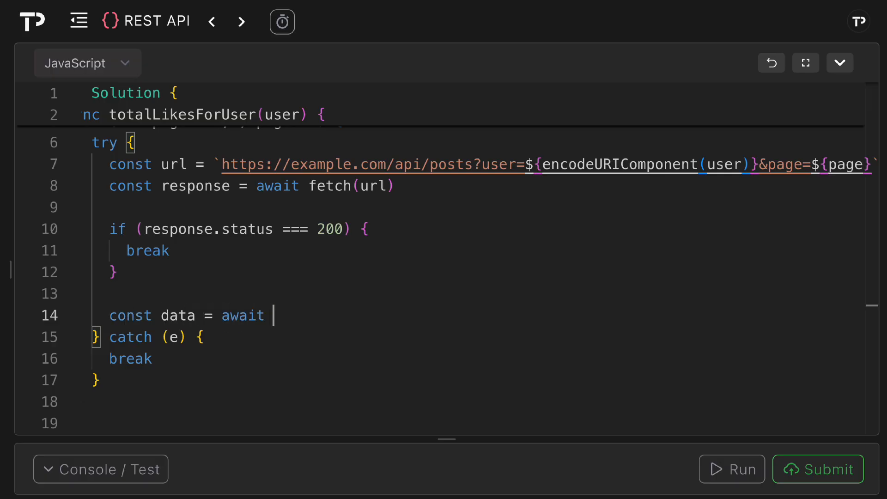
{"action": "type", "text": "response.json()"}
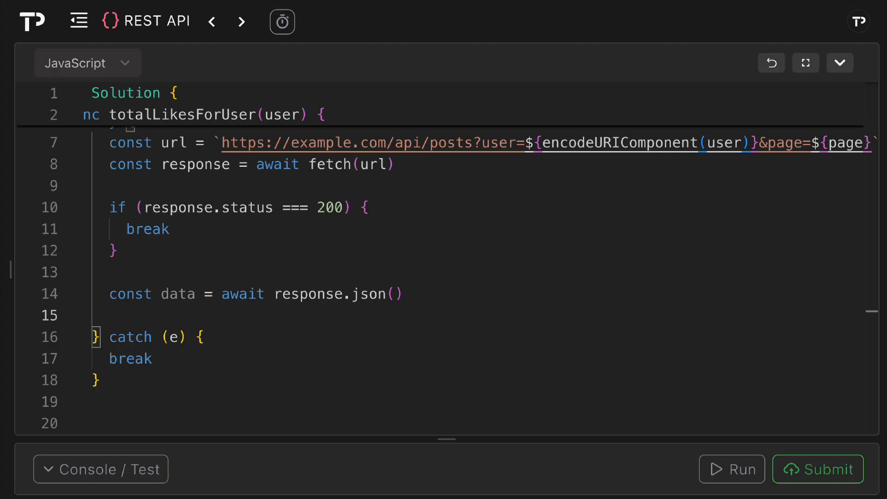
Step: Break out of the loop when !data.length, i.e. the page is empty
{"action": "type", "text": "if (!data)"}
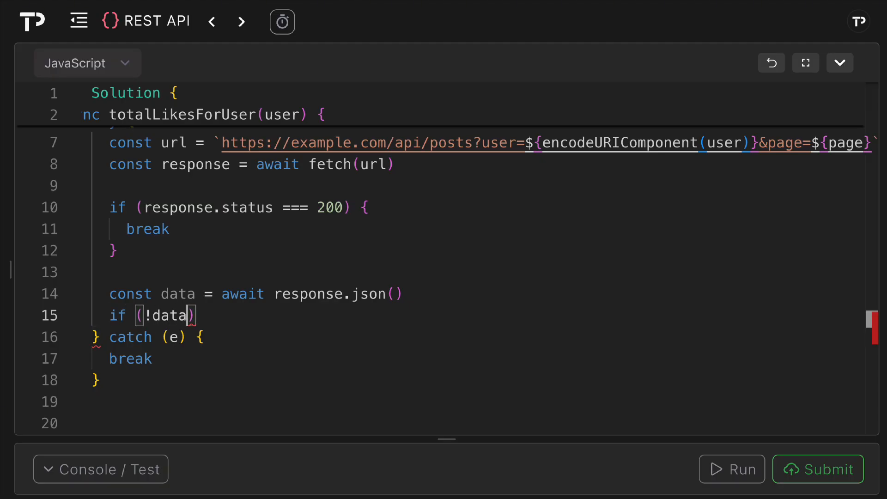
{"action": "type", "text": ".length"}
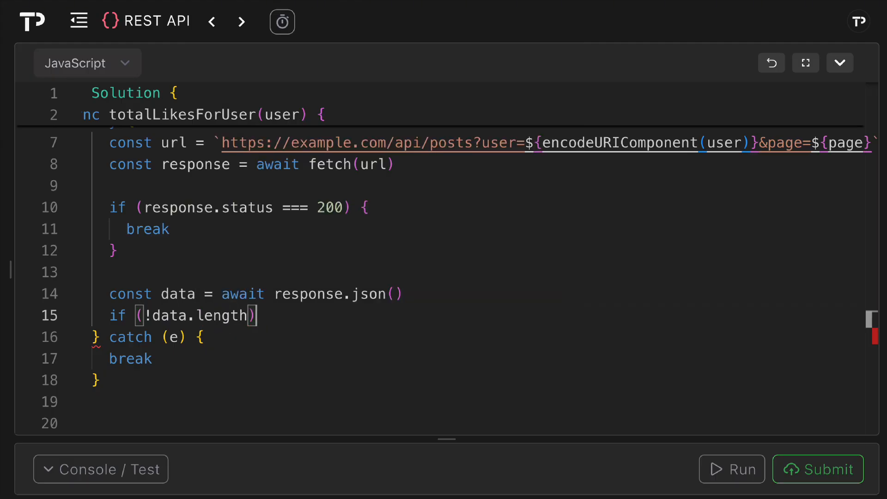
{"action": "type", "text": "{"}
{"action": "type", "text": "break"}
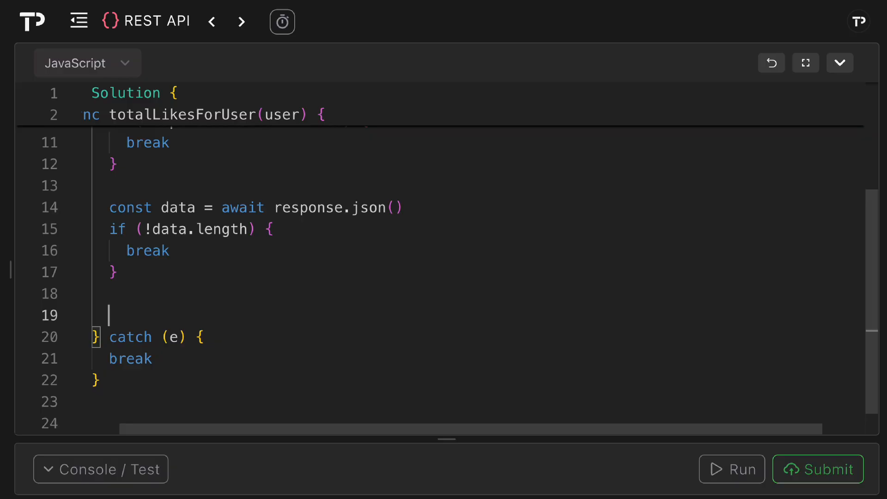
Step: Add data.reduce((sum, p) => sum + (p.likes || 0), 0) to total for each page
{"action": "type", "text": "tot"}
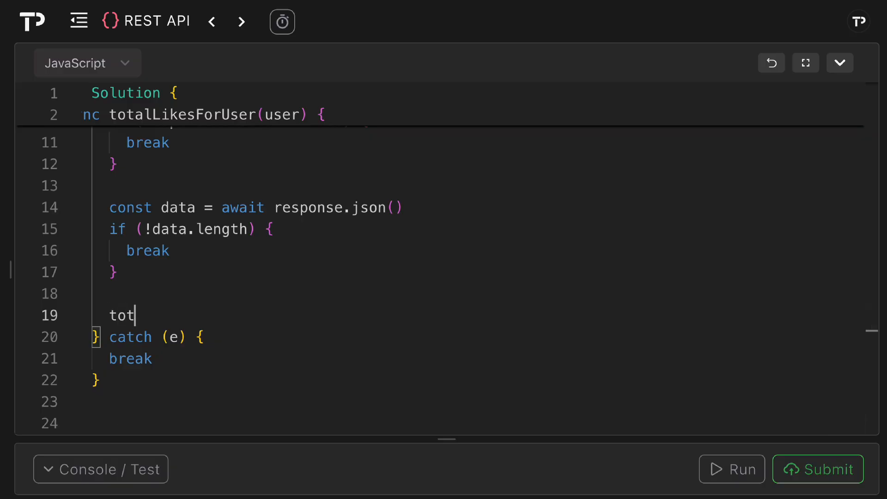
{"action": "type", "text": "al +="}
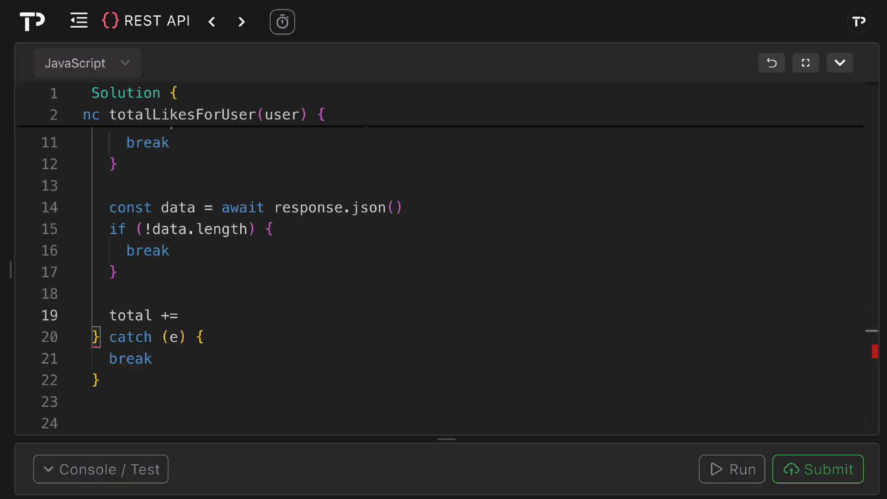
{"action": "type", "text": "data.reduce((sum, p) => sum + (p"}
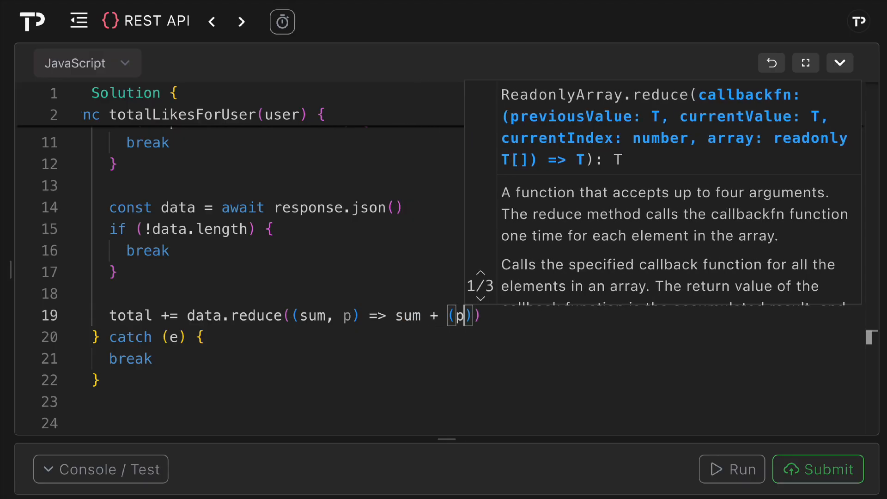
{"action": "type", "text": ".likes"}
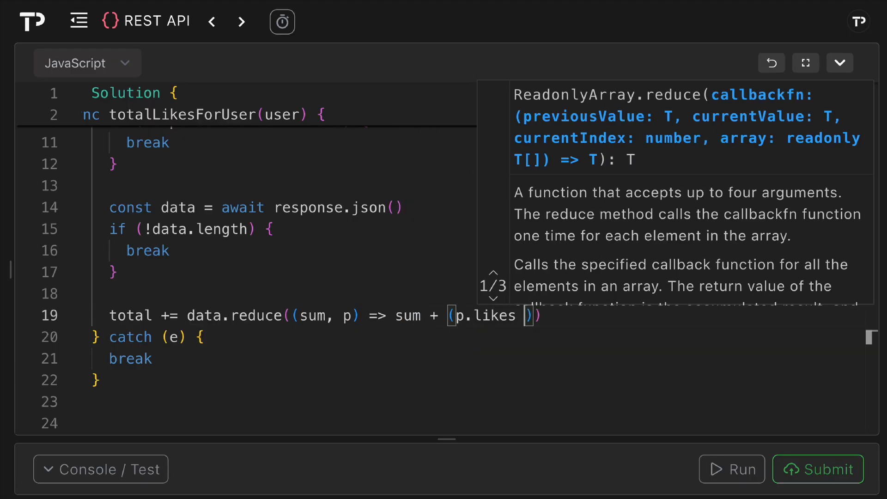
{"action": "type", "text": "|| 0"}
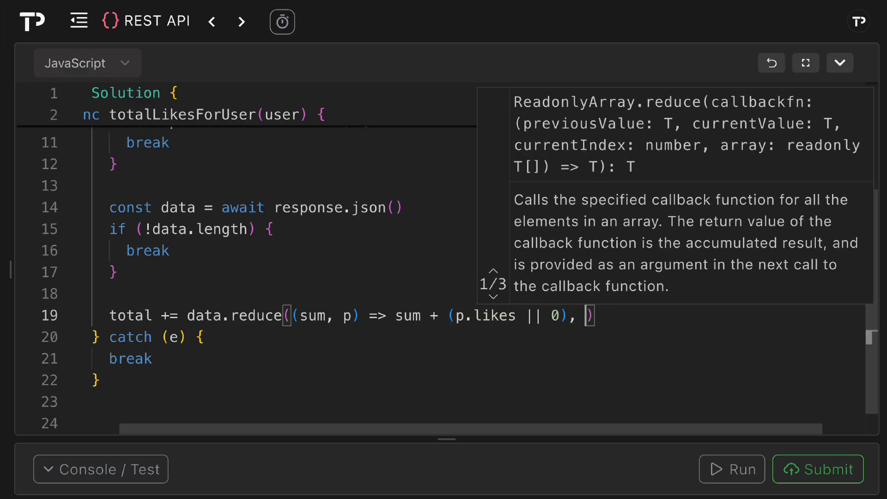
{"action": "type", "text": "0"}
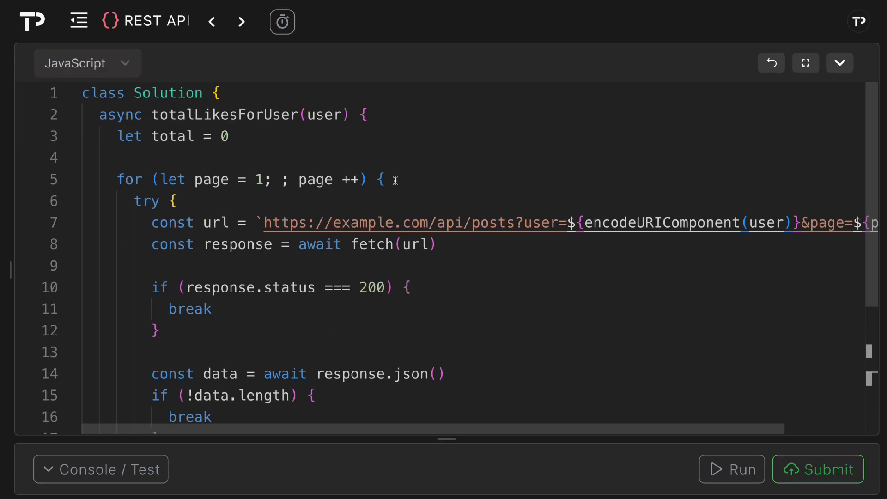
Step: After the loop, start the return statement for the total
{"action": "scroll", "scroll_direction": "down", "scroll_amount": 3}
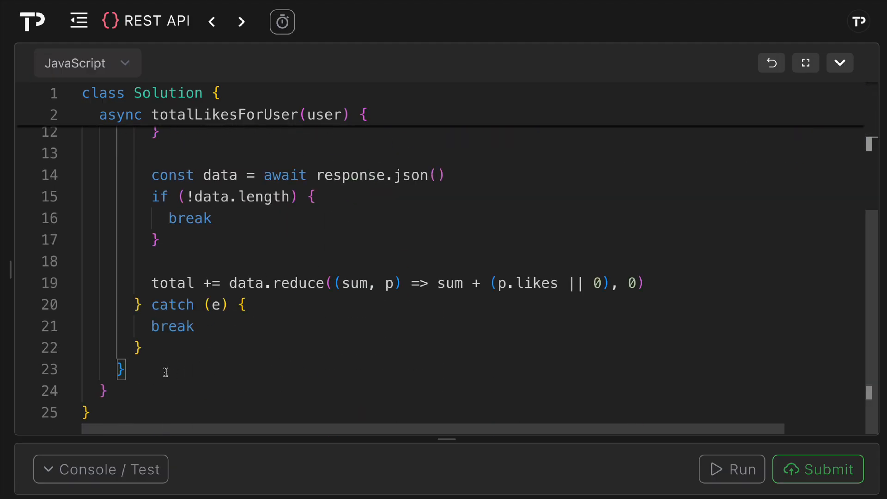
{"action": "type", "text": "return"}
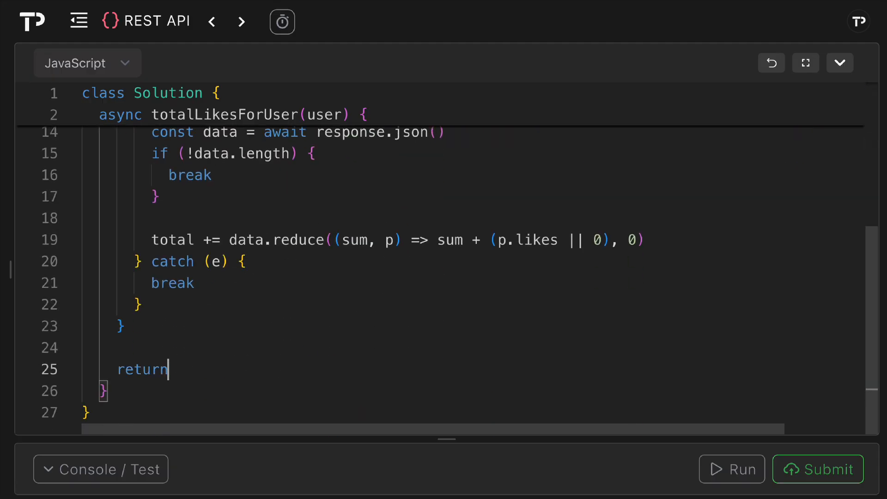
Step: Run the tests, view the output showing 0 against the expected 18, and hide the results
{"action": "left_click", "coordinate": [732, 470]}
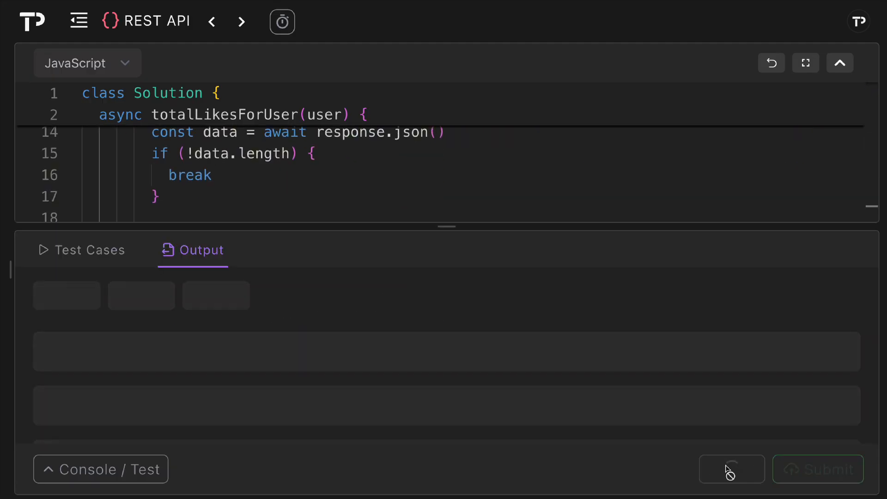
{"action": "left_click", "coordinate": [732, 469]}
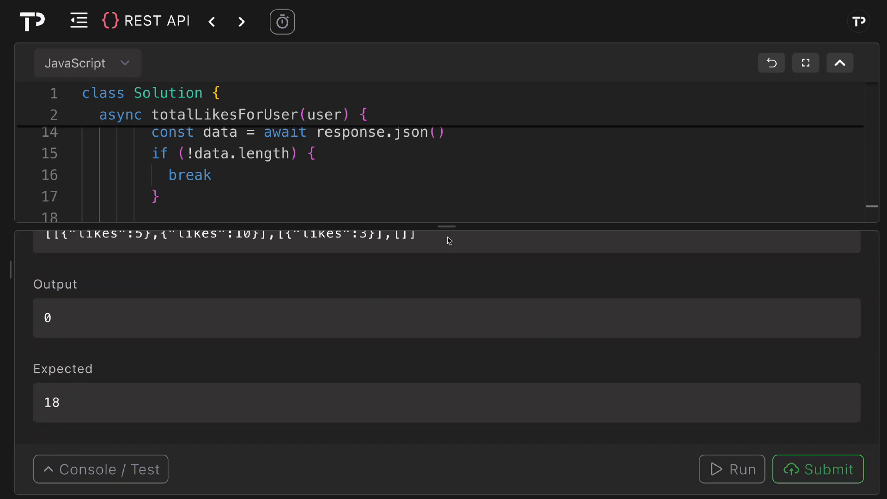
{"action": "left_click", "coordinate": [839, 63]}
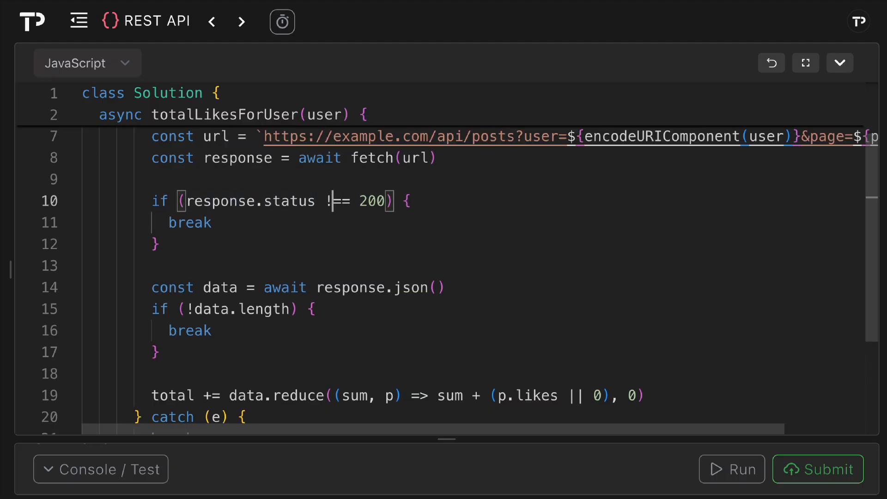
{"action": "mouse_move", "coordinate": [300, 248]}
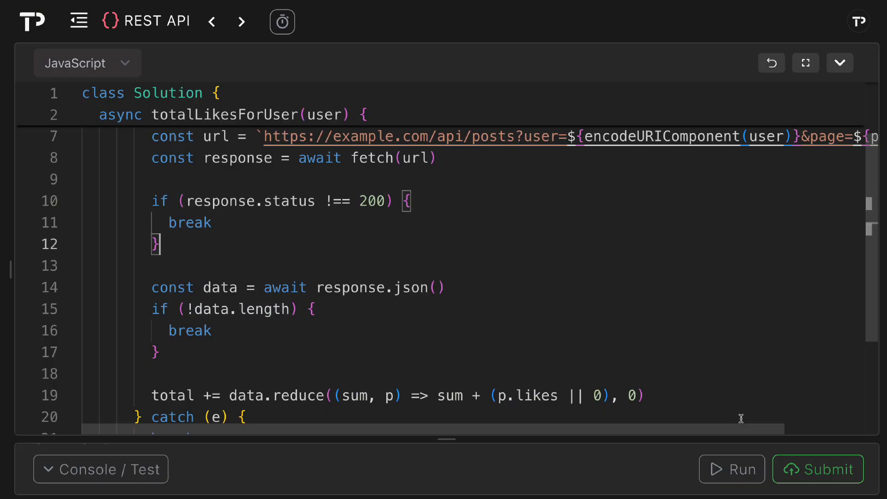
Step: Rerun the tests with the status check changed to break on !== 200
{"action": "left_click", "coordinate": [99, 470]}
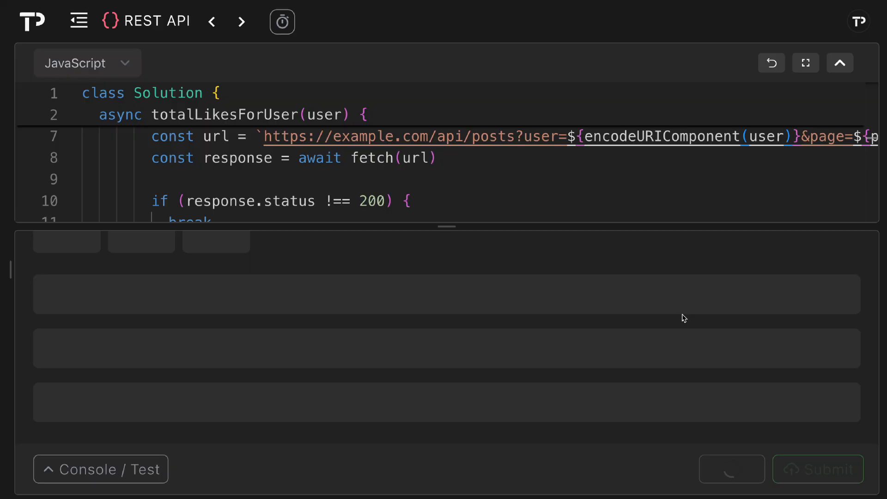